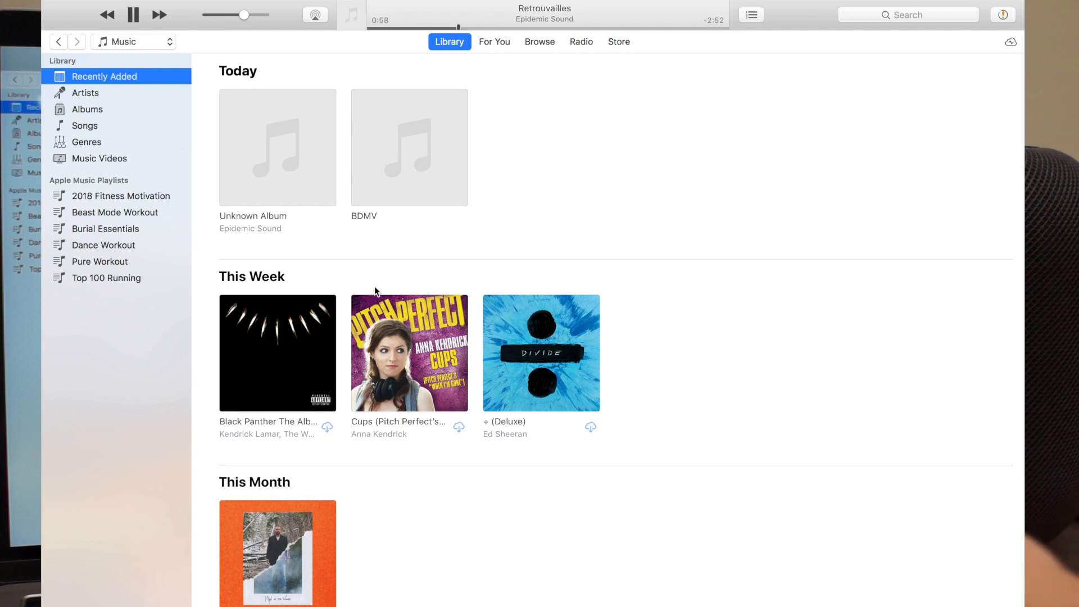
- Route iTunes playback to the Living Room speaker via AirPlay, dismissing the warning
click(314, 15)
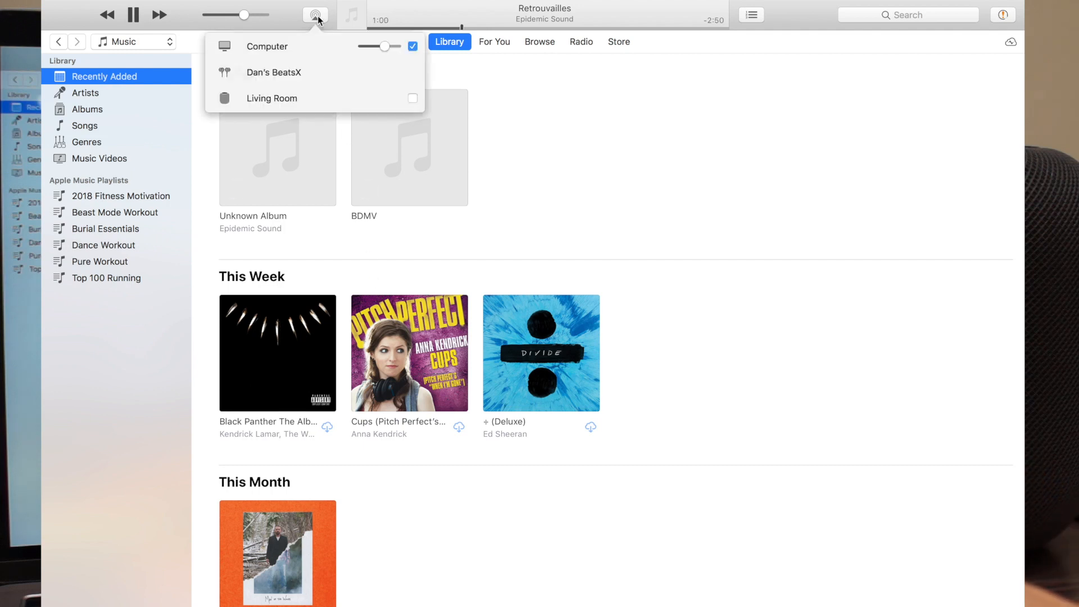
mouse_move(293, 77)
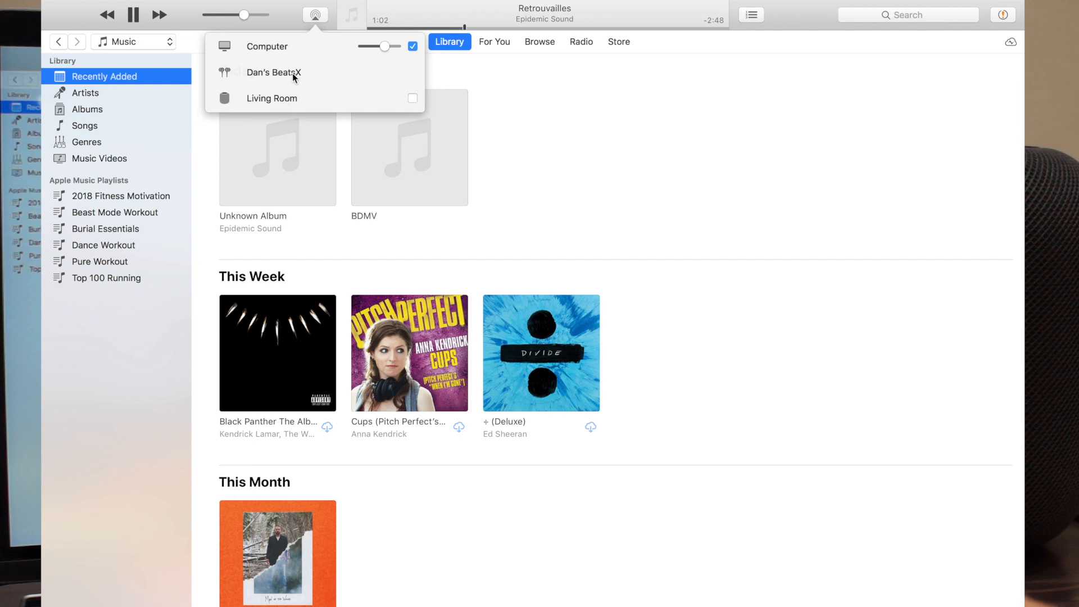
mouse_move(318, 55)
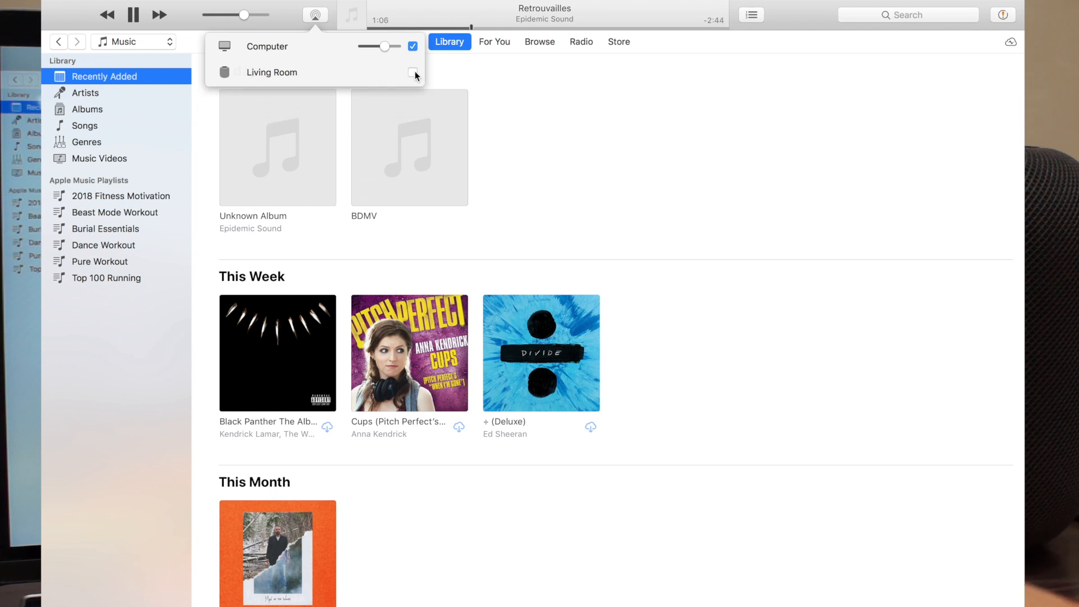
click(413, 72)
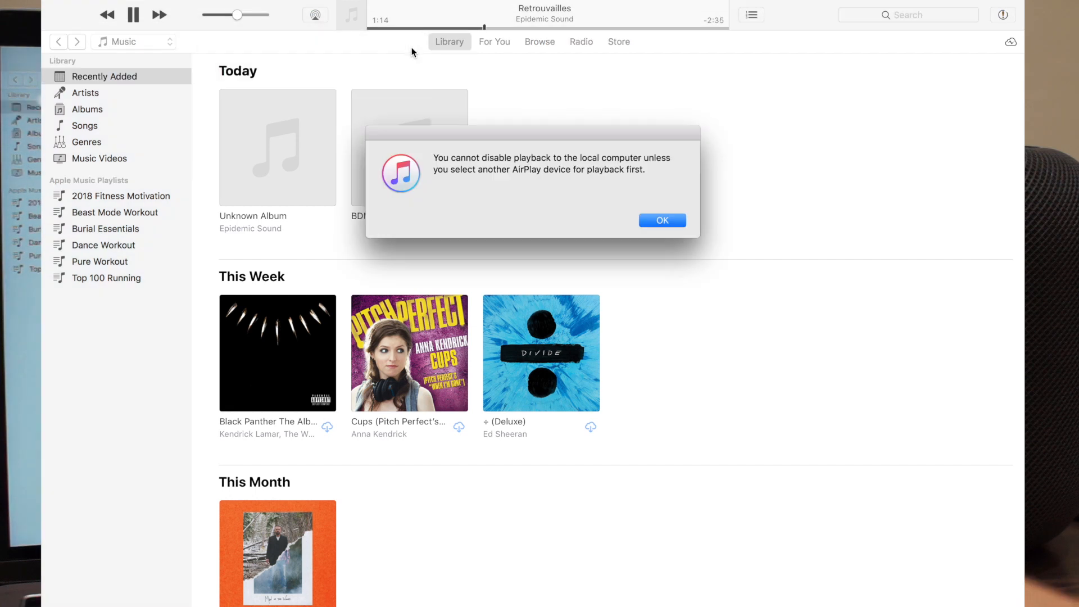
click(661, 220)
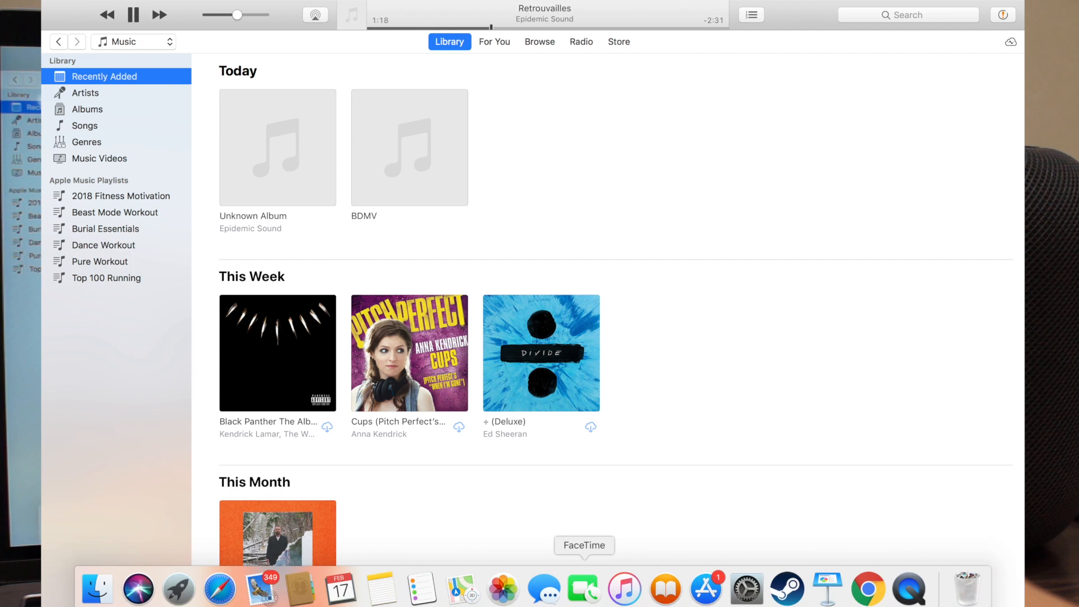
mouse_move(746, 588)
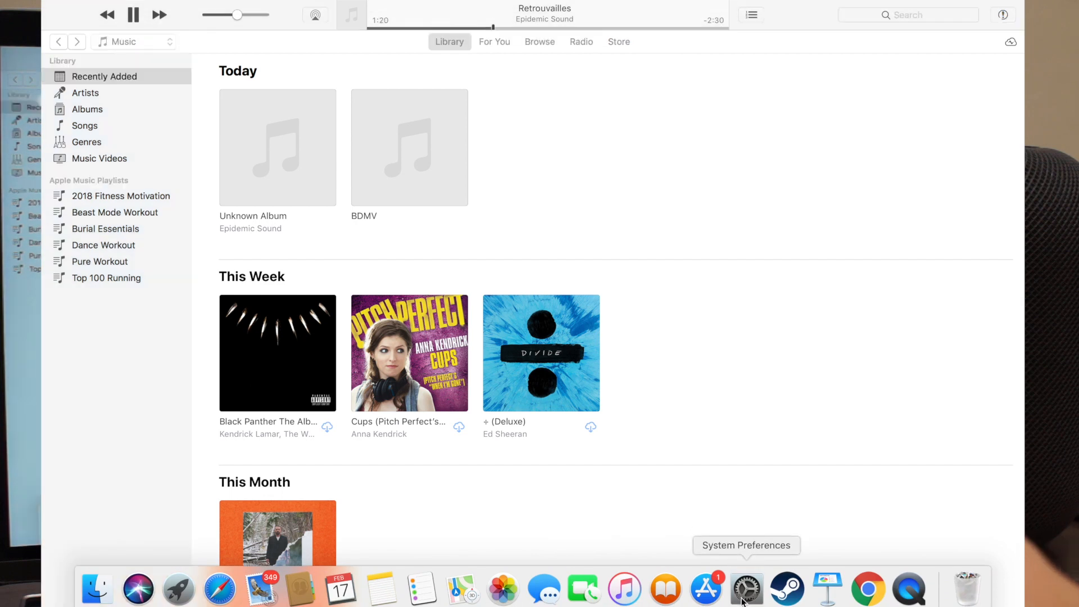
- Bring up the Sound settings in System Preferences
click(747, 588)
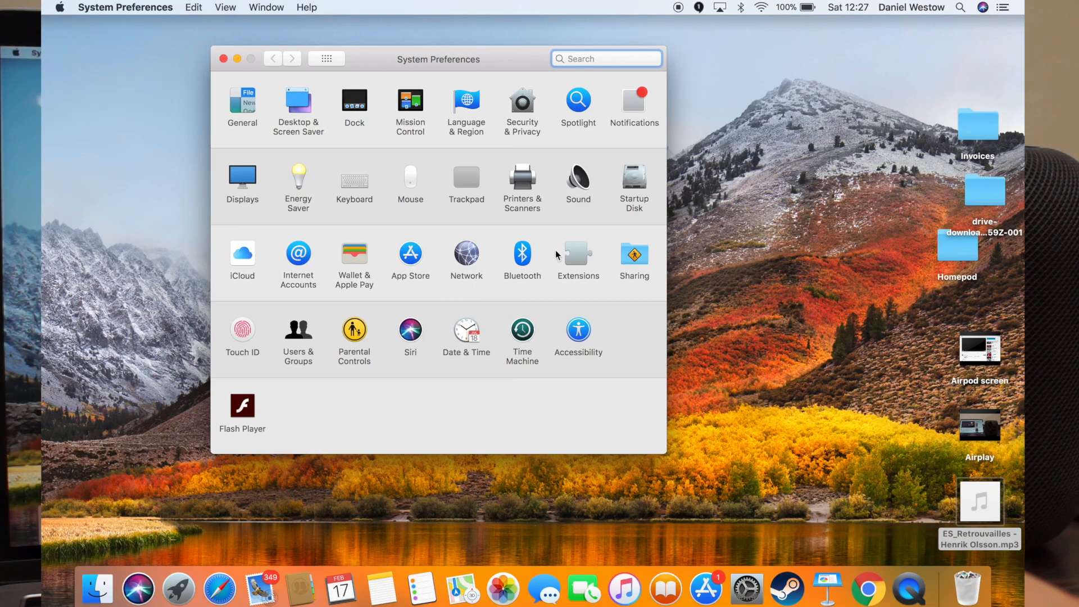
click(578, 176)
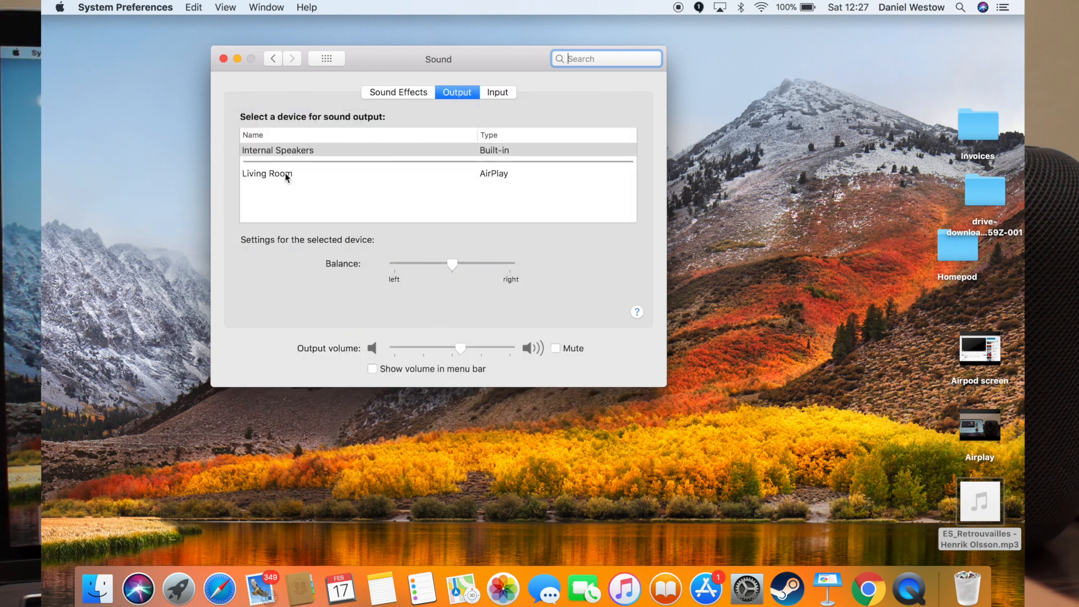
- Make Living Room the sound output device with volume around the middle
click(266, 173)
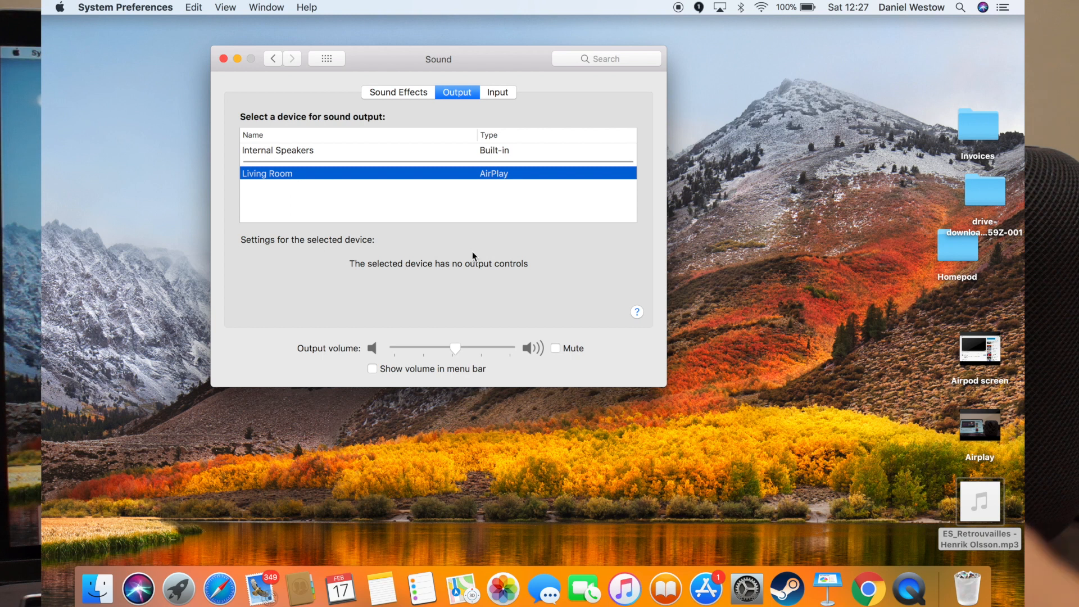
drag(454, 349, 491, 348)
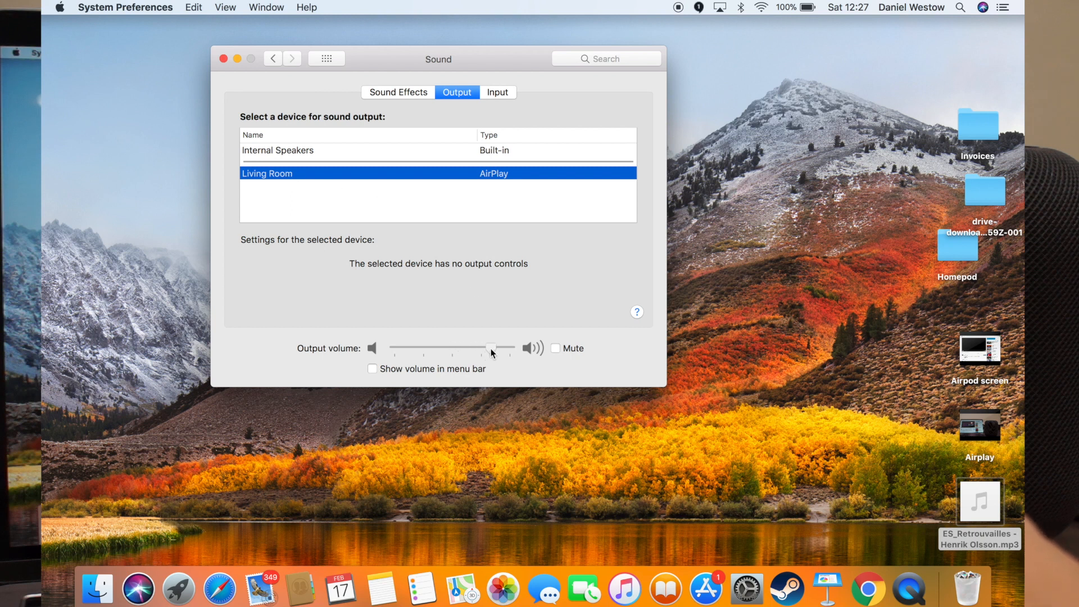
drag(490, 349, 448, 348)
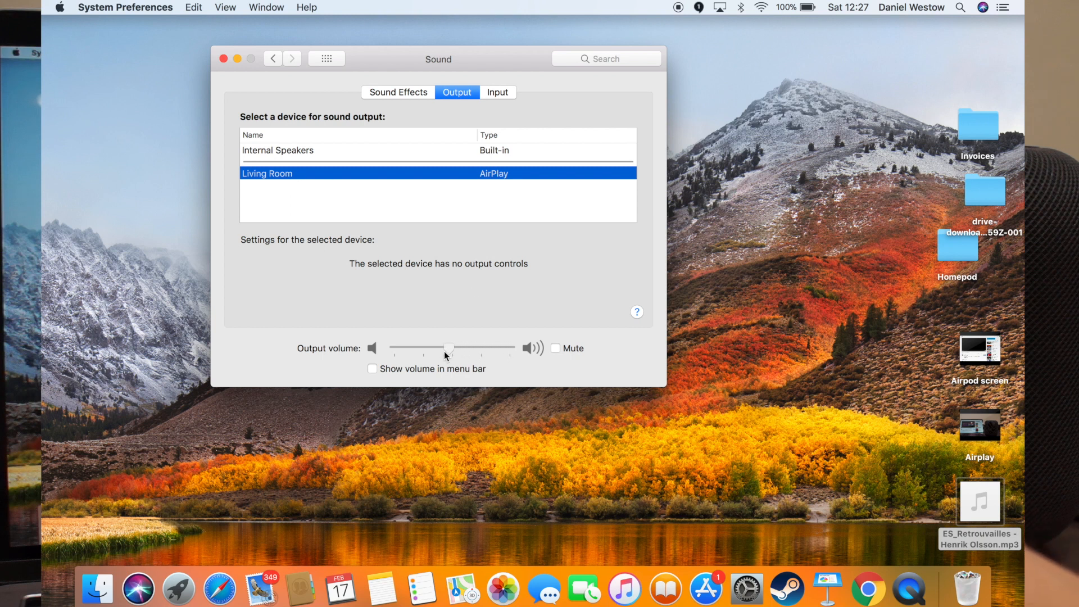